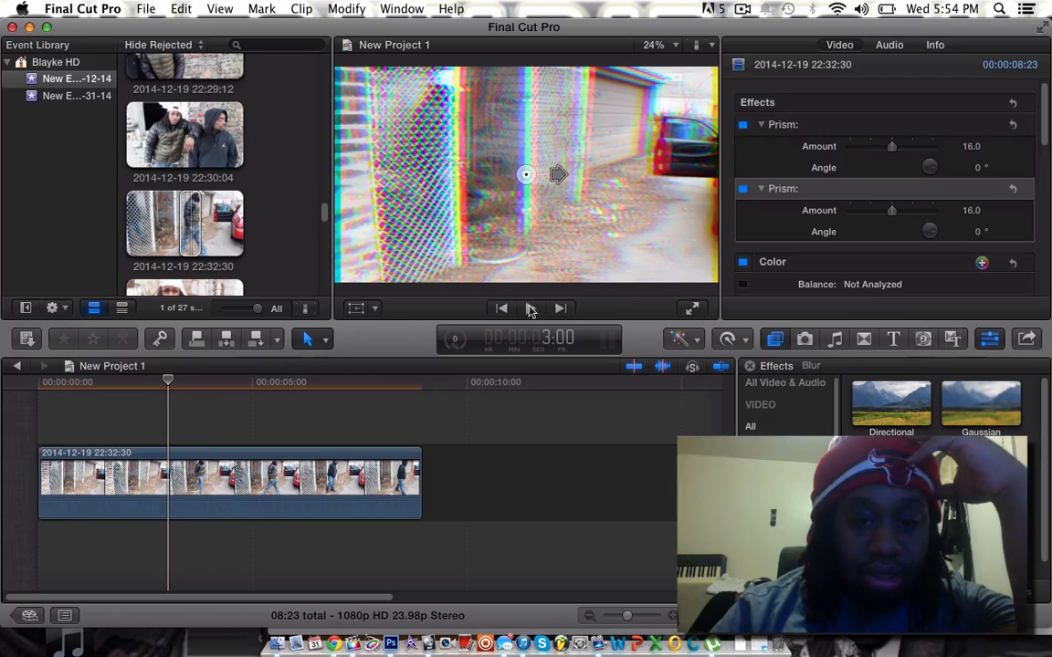
- Preview the clip, then show its video animation lanes and the first Prism lane's parameter choices
click(532, 307)
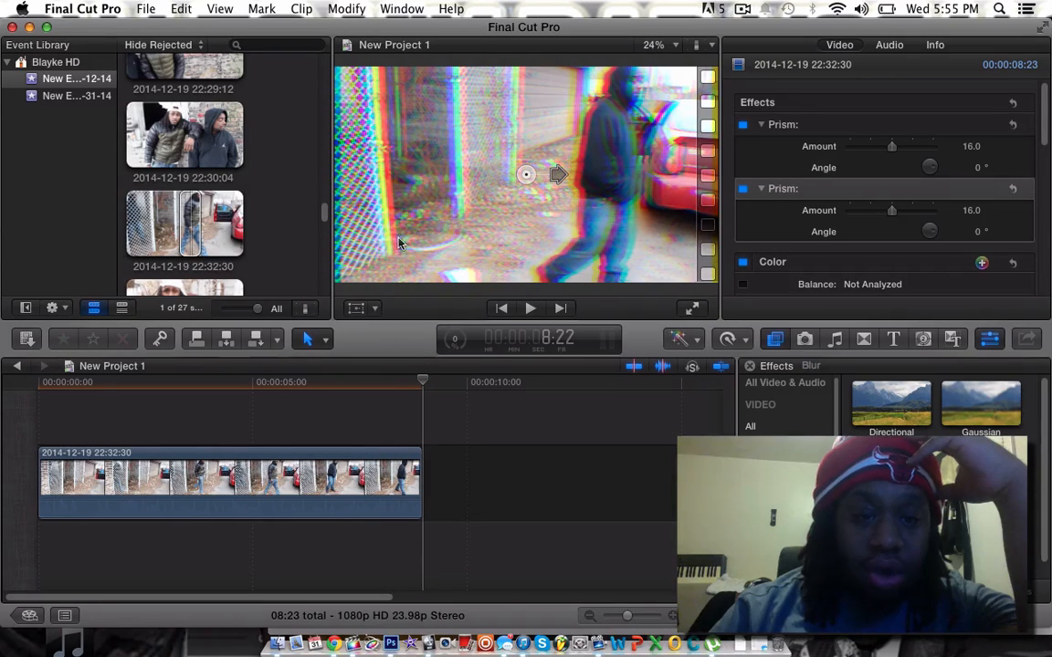
mouse_move(338, 296)
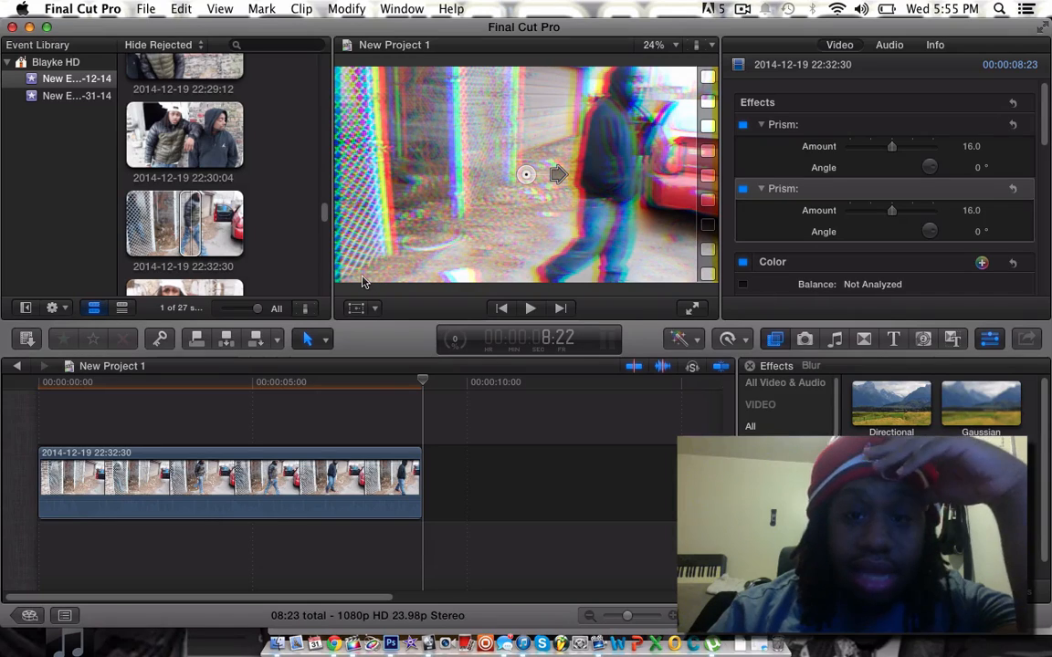
mouse_move(263, 376)
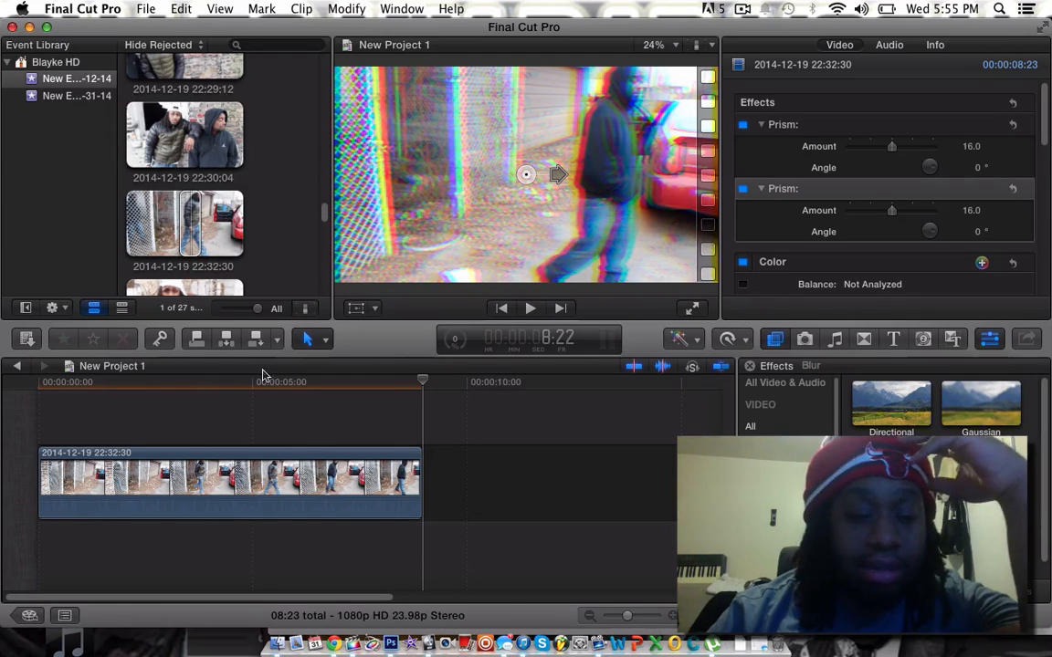
click(59, 382)
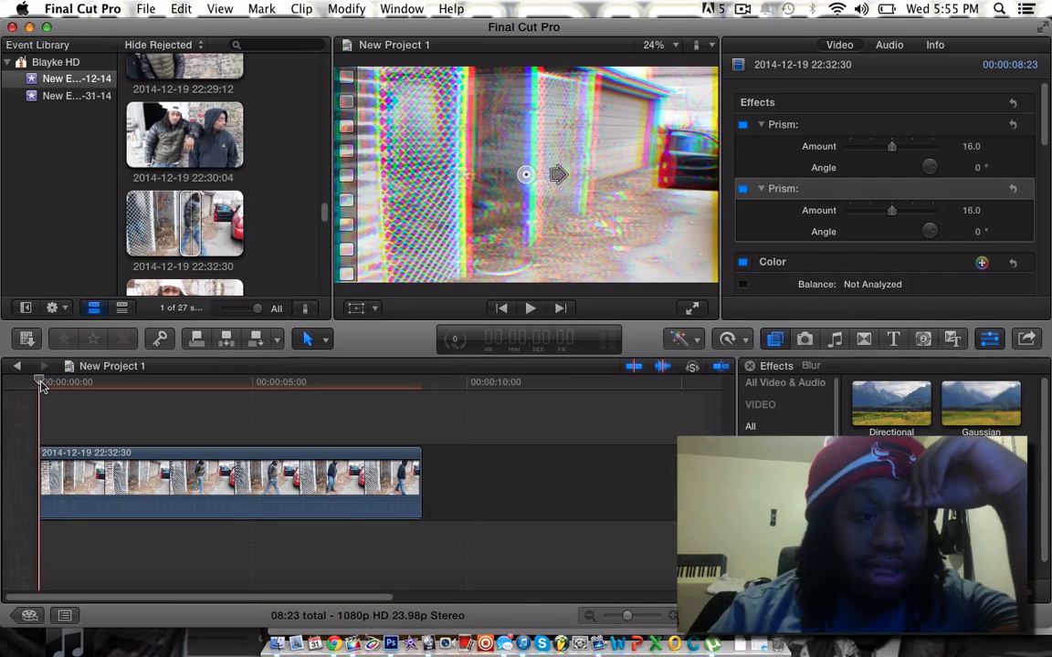
click(121, 457)
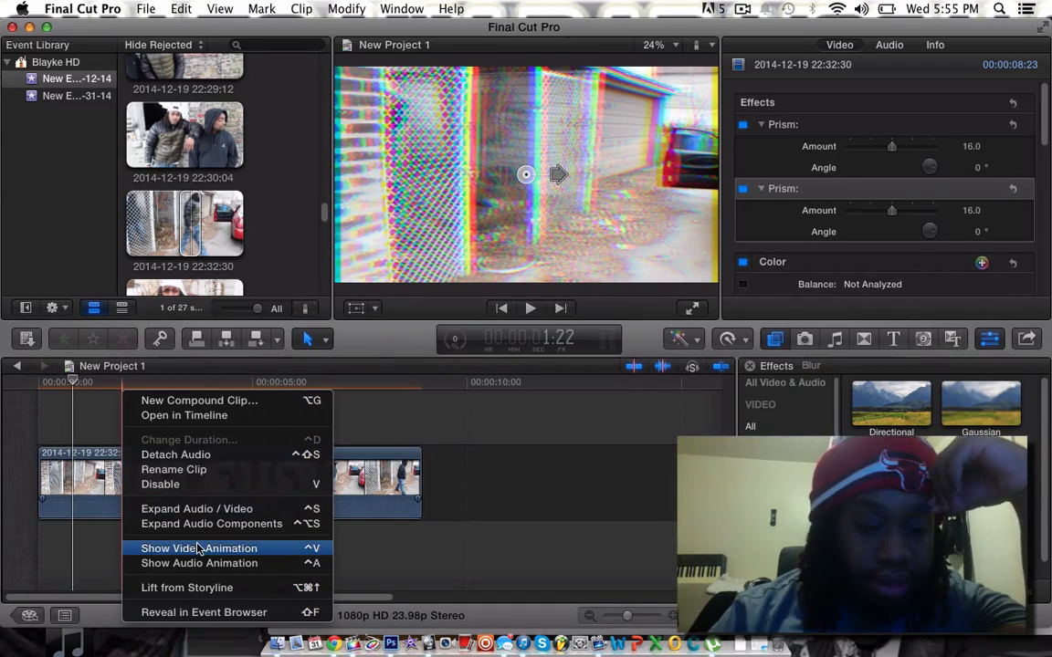
mouse_move(234, 548)
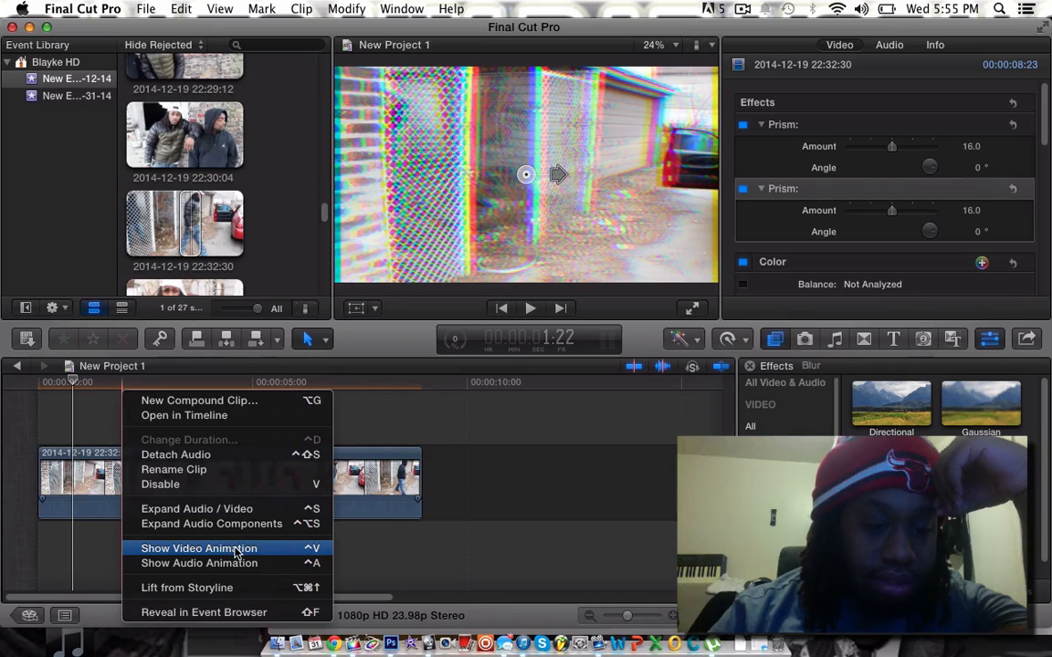
click(199, 548)
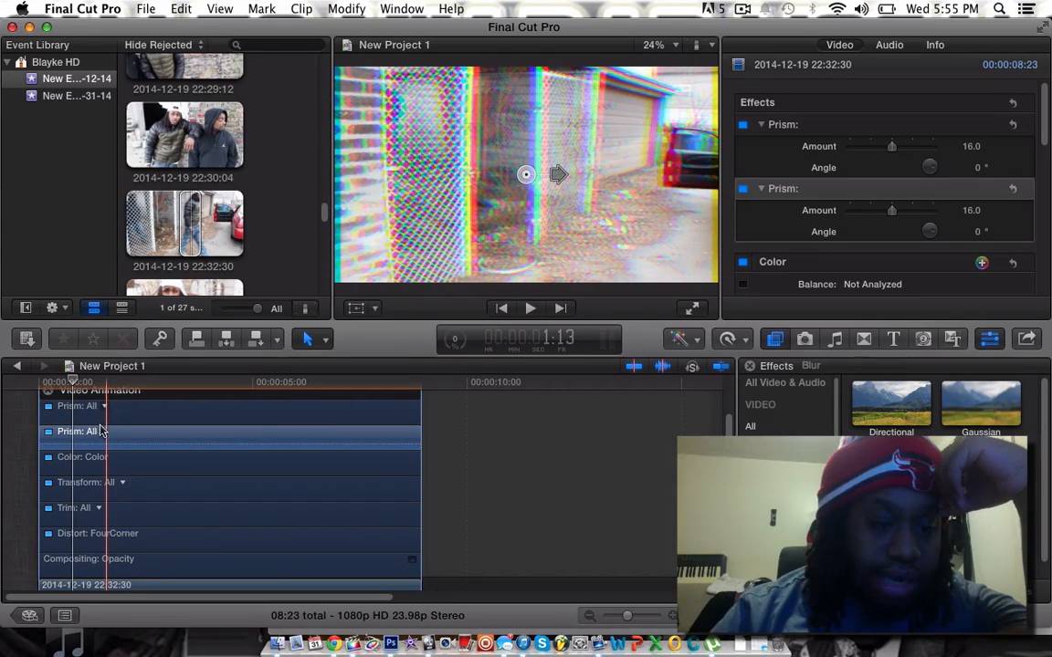
click(98, 406)
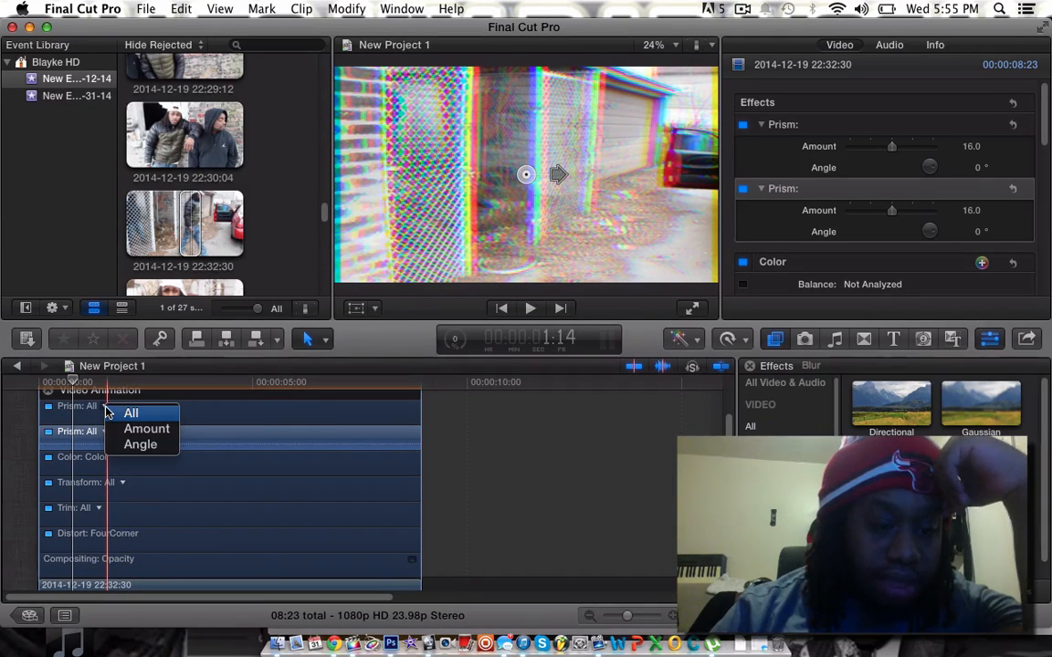
mouse_move(141, 446)
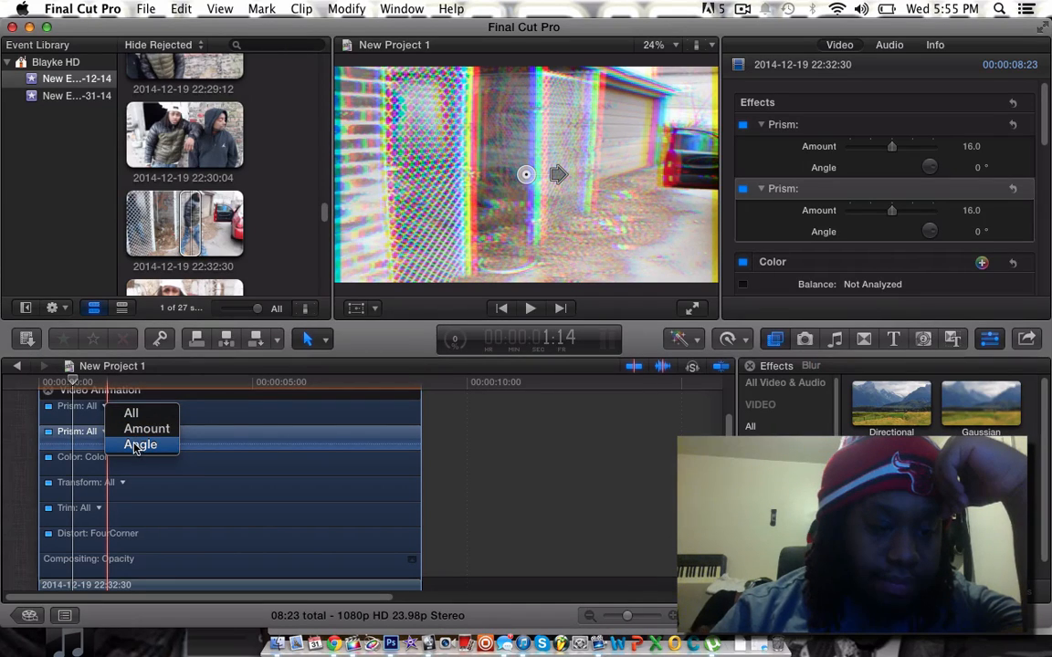
- Show only Angle in the lane and keyframe it across the clip, around 180-200 degrees
click(140, 445)
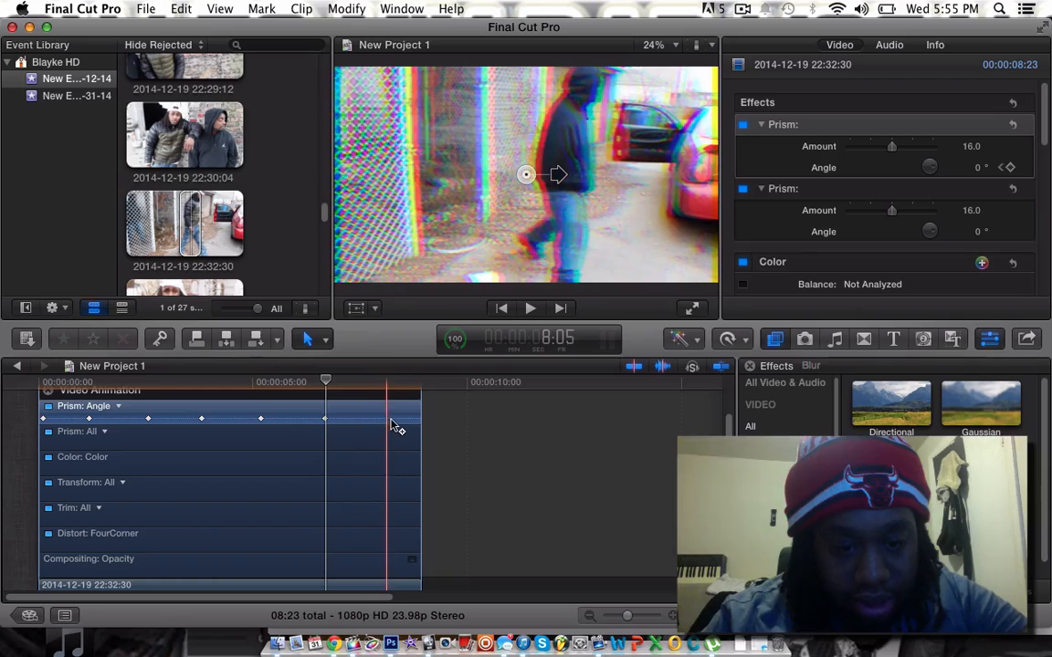
drag(325, 382, 395, 381)
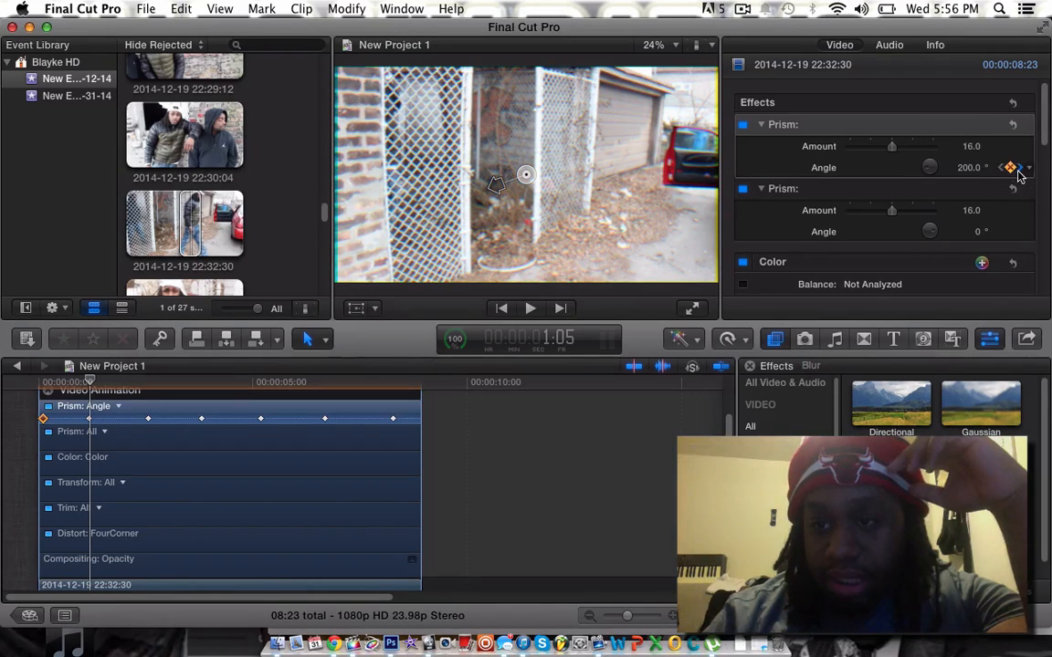
click(1012, 168)
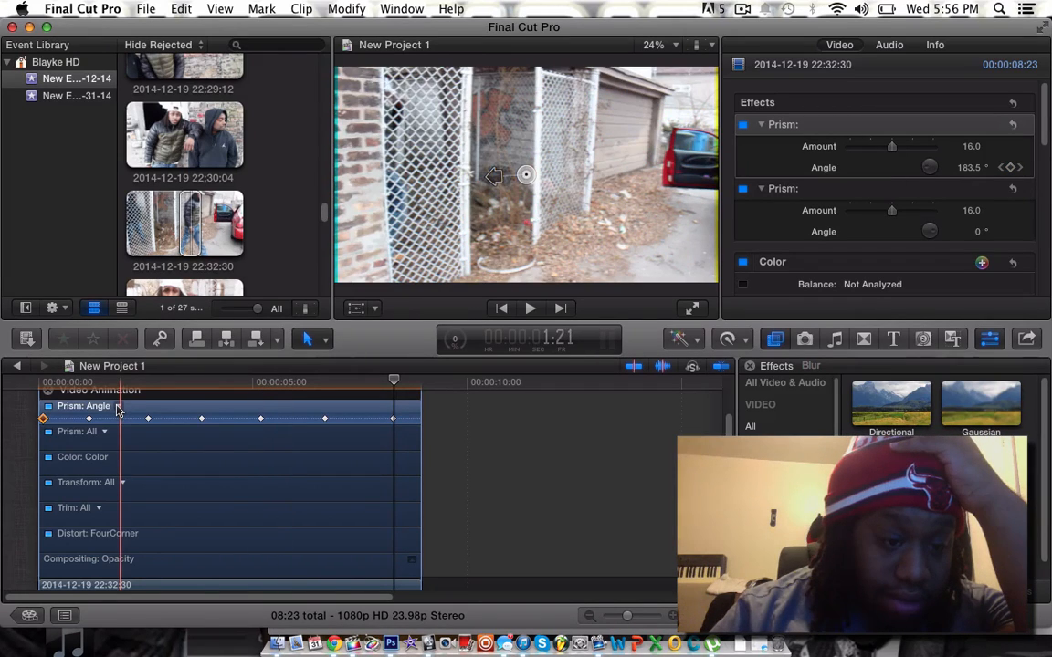
- Park the playhead near the clip's end where the Angle reaches about 172 degrees
click(95, 431)
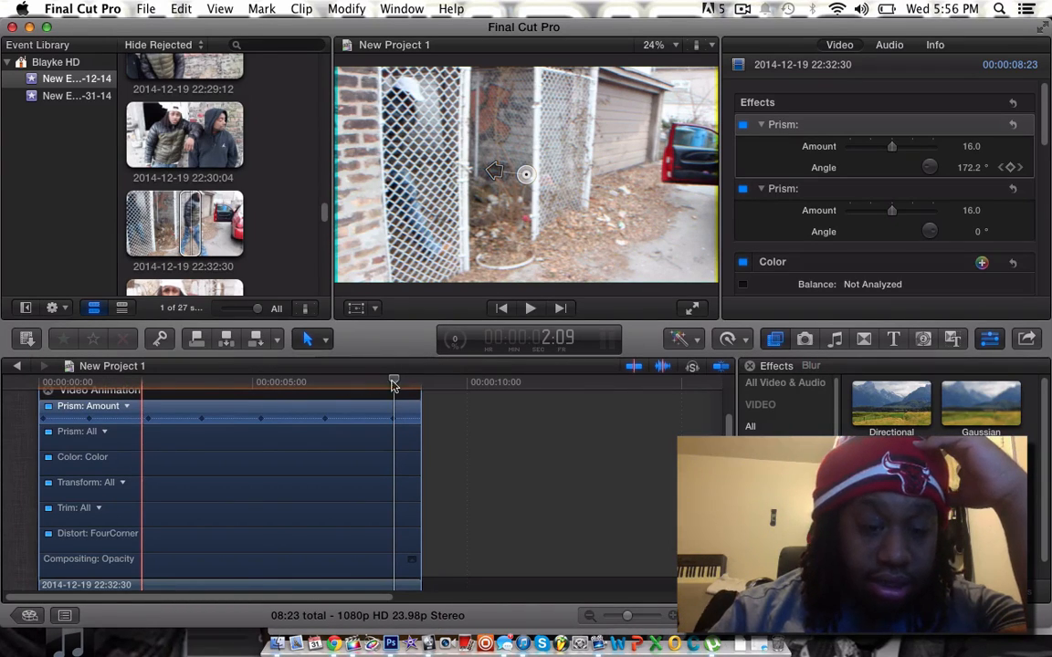
mouse_move(398, 386)
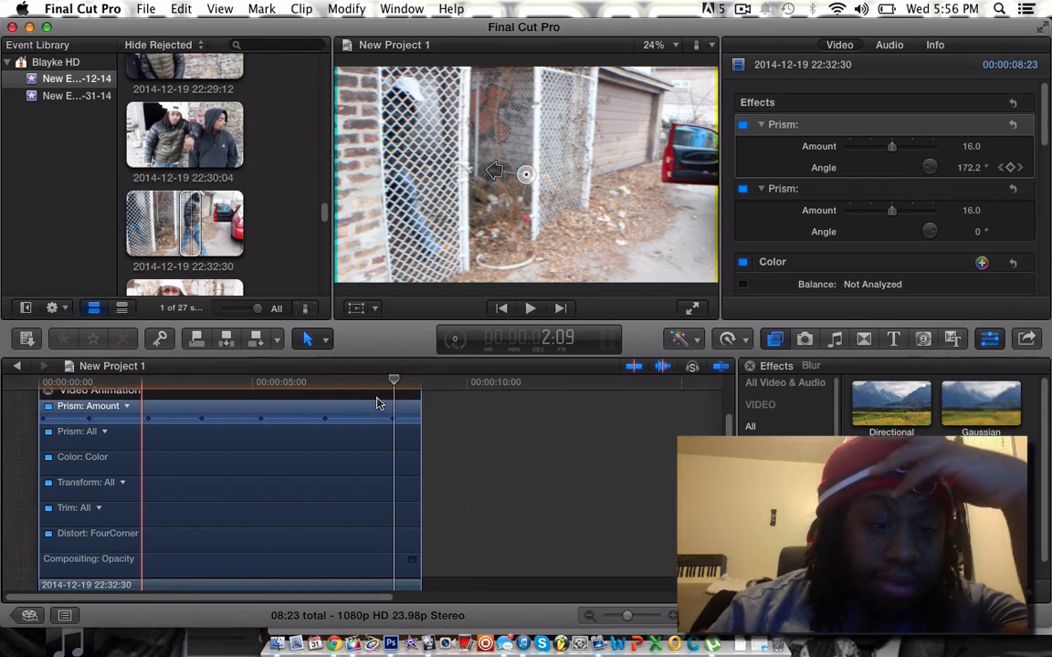
mouse_move(356, 396)
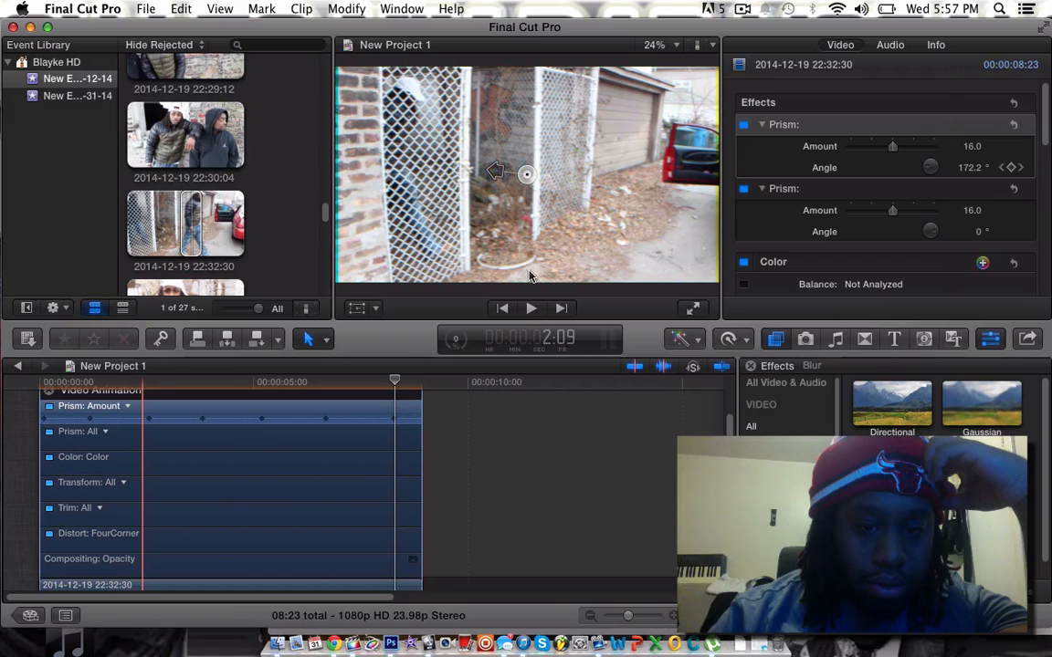
mouse_move(536, 316)
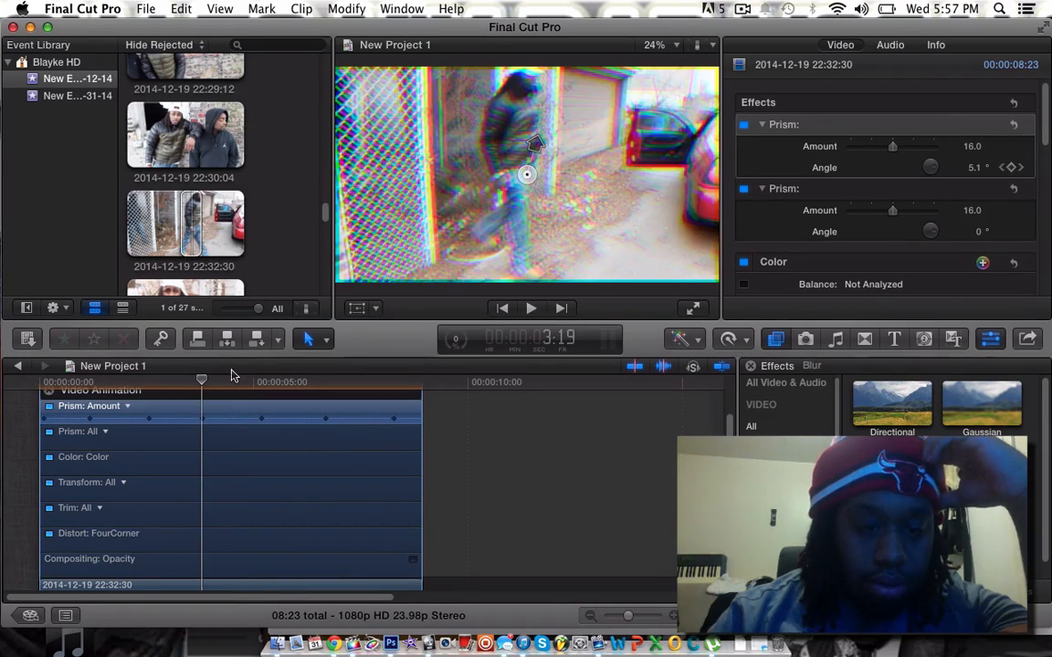
- At mid-clip, raise the first Prism's Amount to about 32 for a wider colour split
click(531, 307)
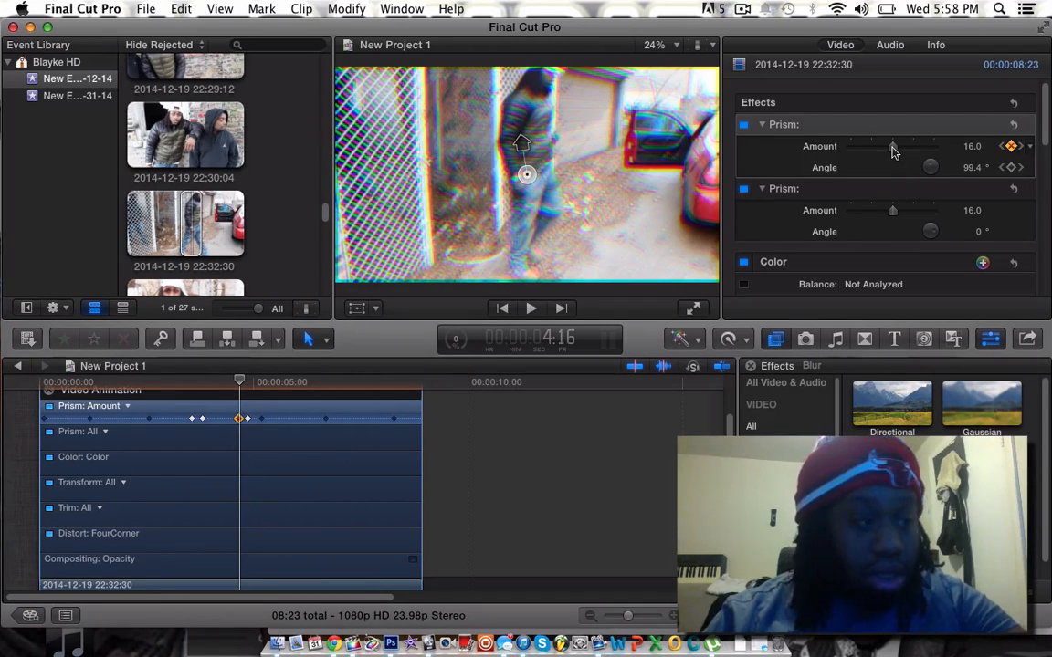
drag(892, 146, 895, 147)
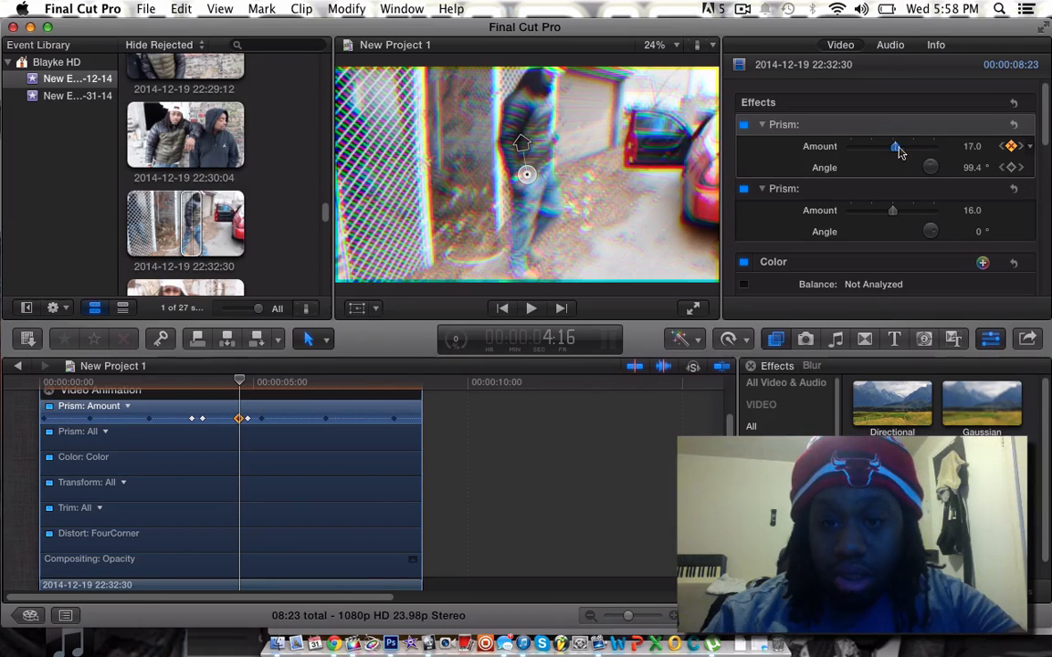
drag(895, 146, 933, 146)
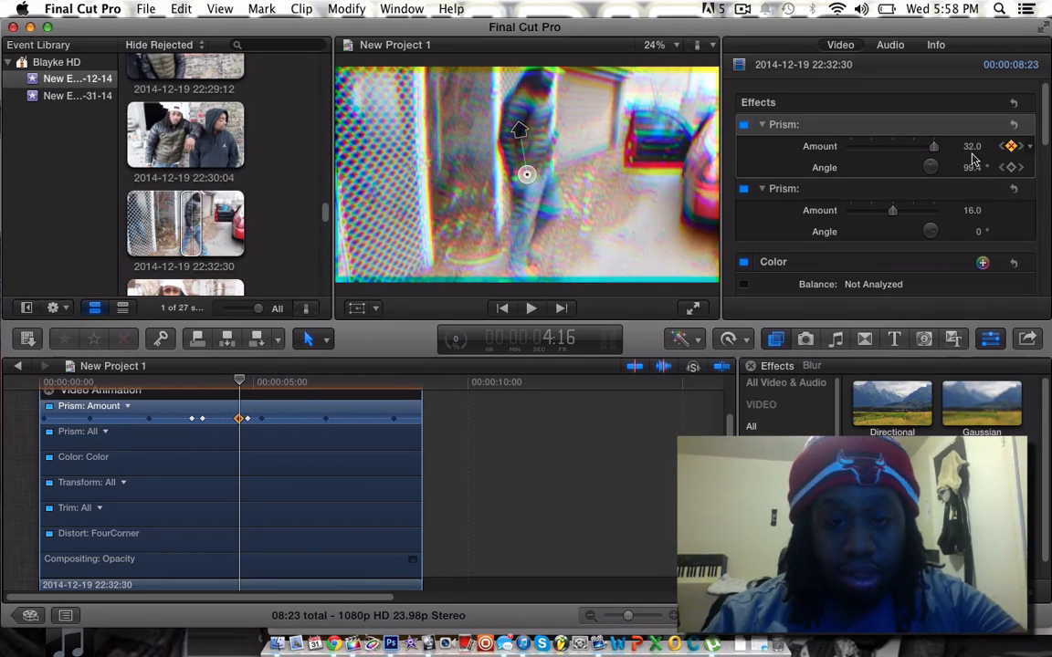